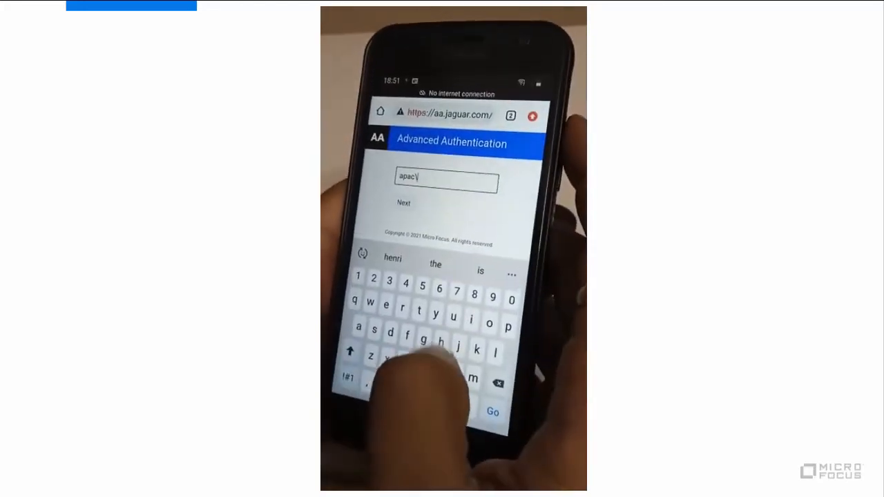
Step: Sign in to the phone portal with username apac\henri
text(hen)
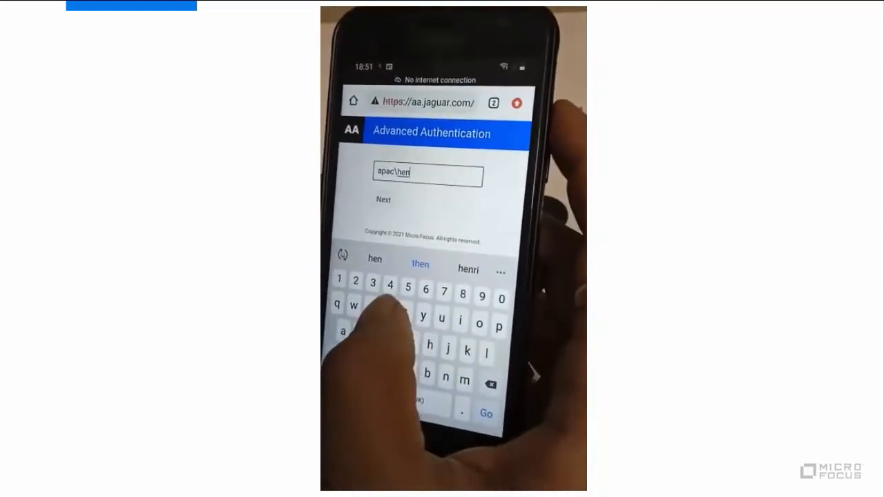
click(383, 199)
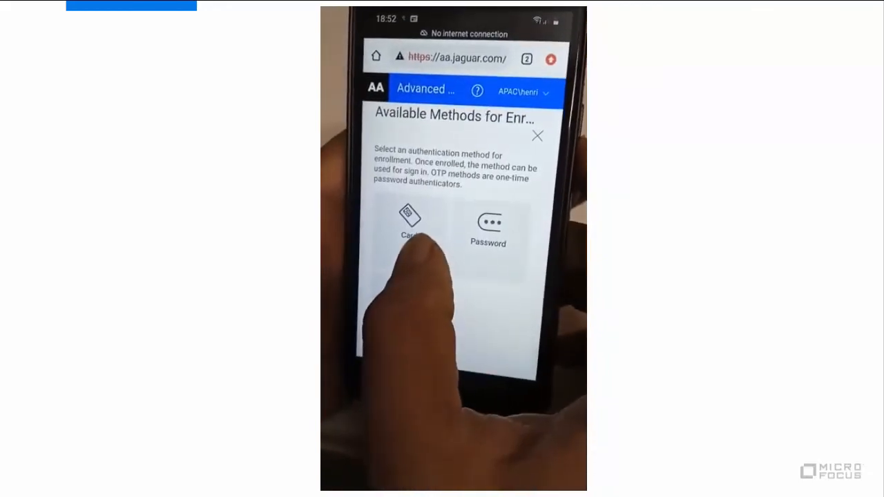
Step: Enroll the Card method by scanning the NFC tag, and save it as 'My Card'
click(410, 221)
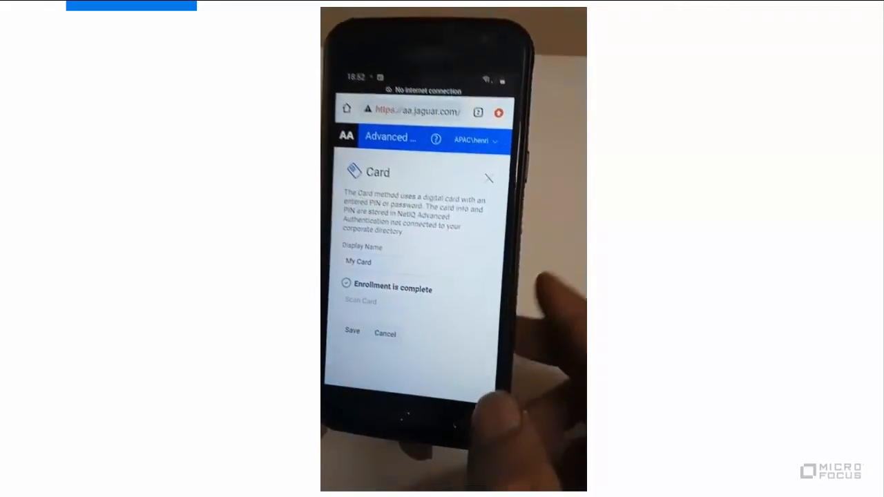
click(352, 331)
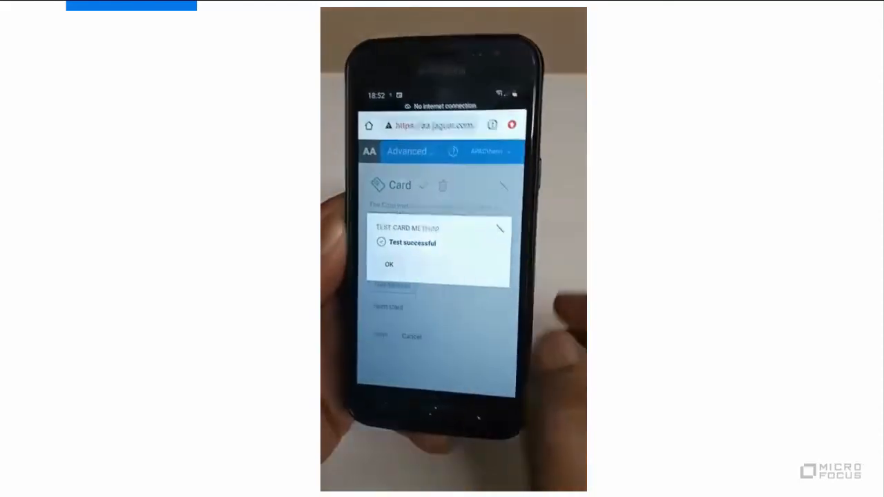
Step: Dismiss the 'Test successful' dialog for My Card with OK
click(388, 265)
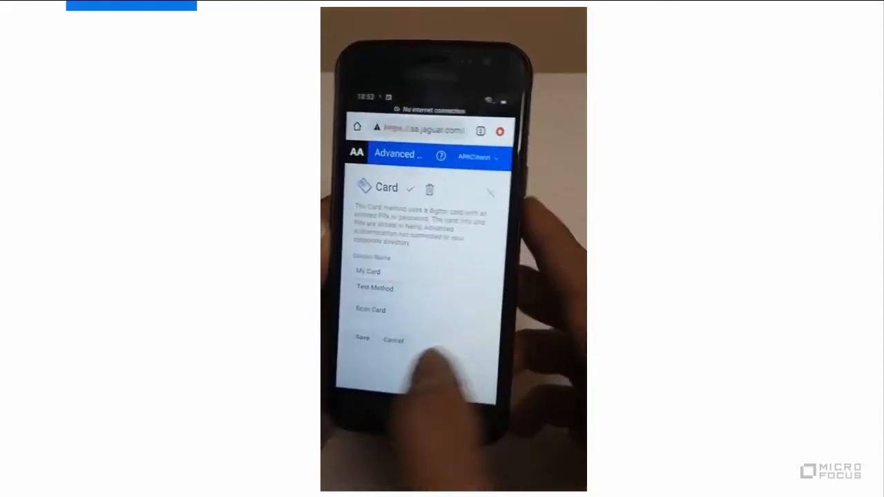